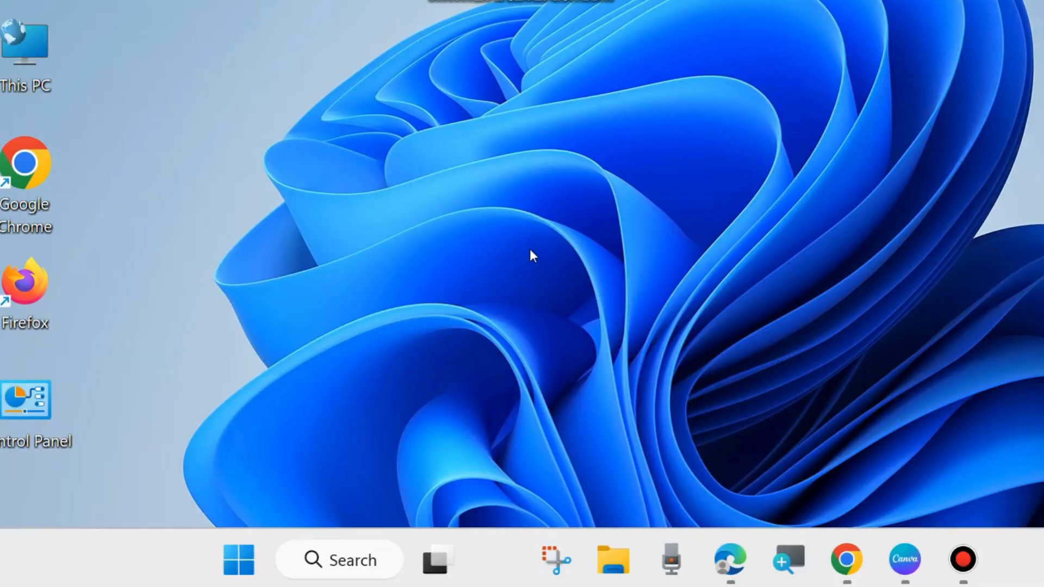
mouse_move(502, 330)
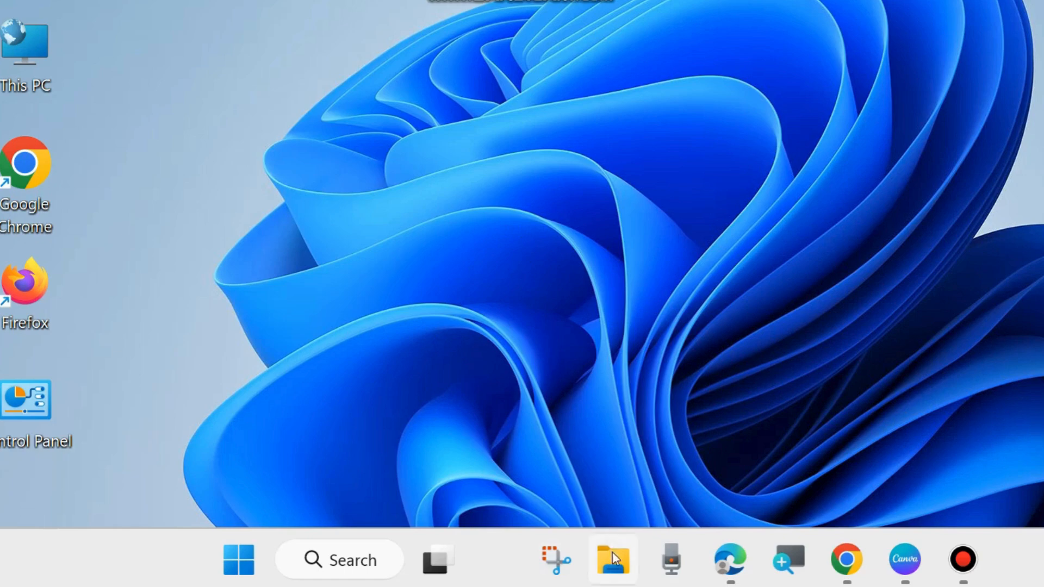
Go to the OneDrive Pictures folder and select the Screenshots folder
left_click(612, 559)
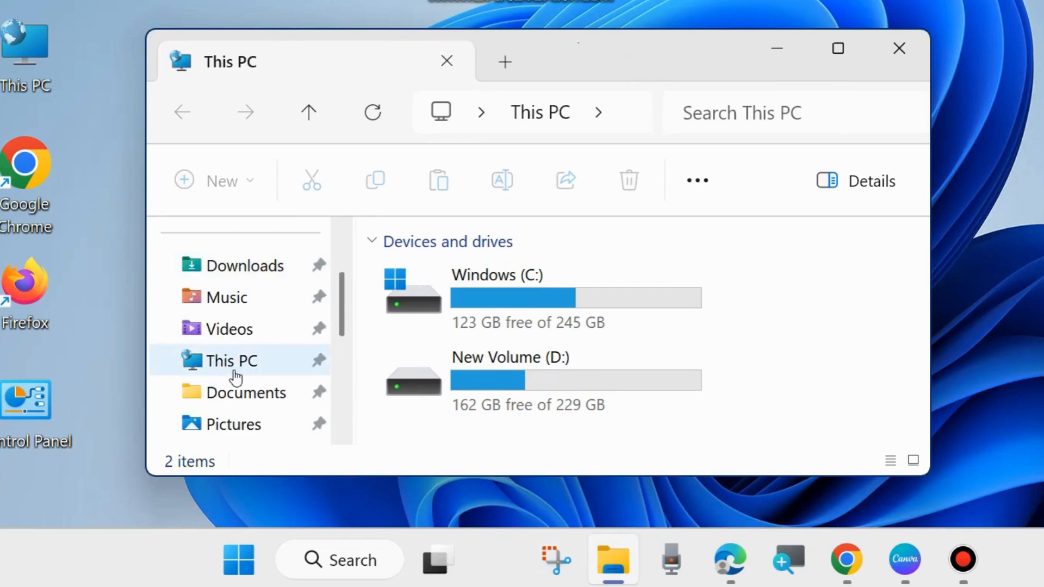
scroll("down", 3)
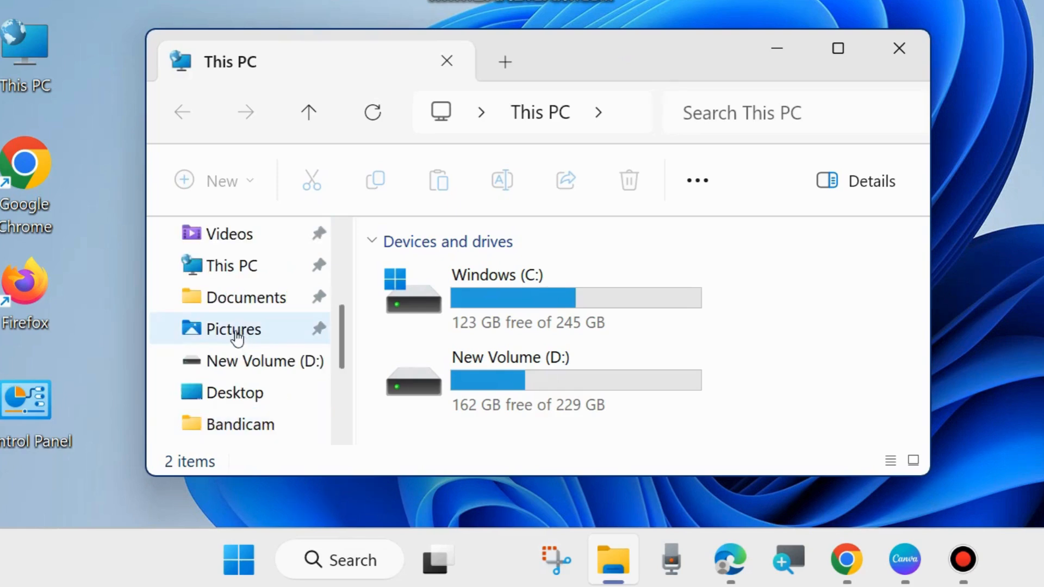
left_click(233, 328)
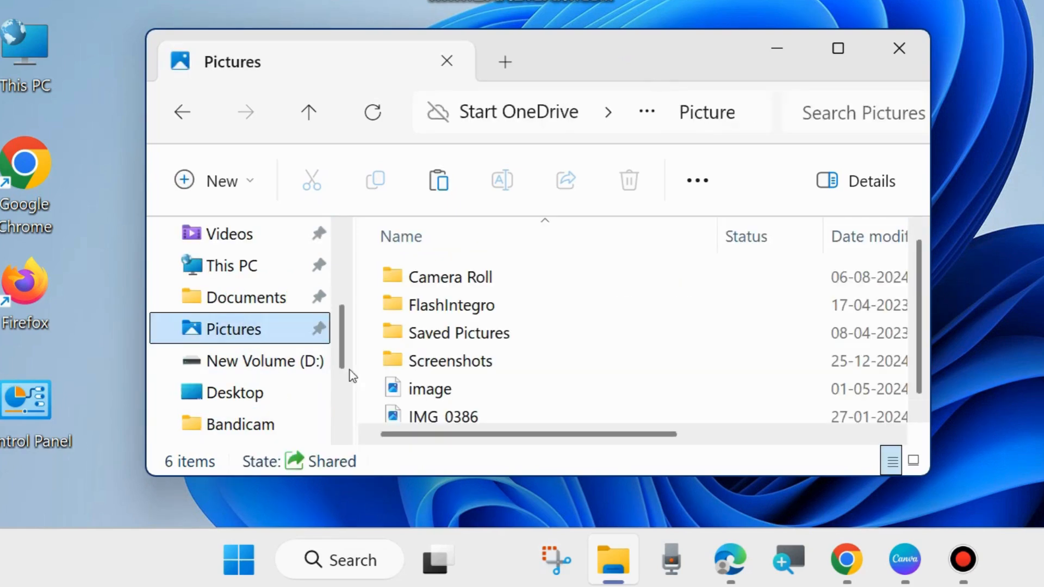
mouse_move(450, 361)
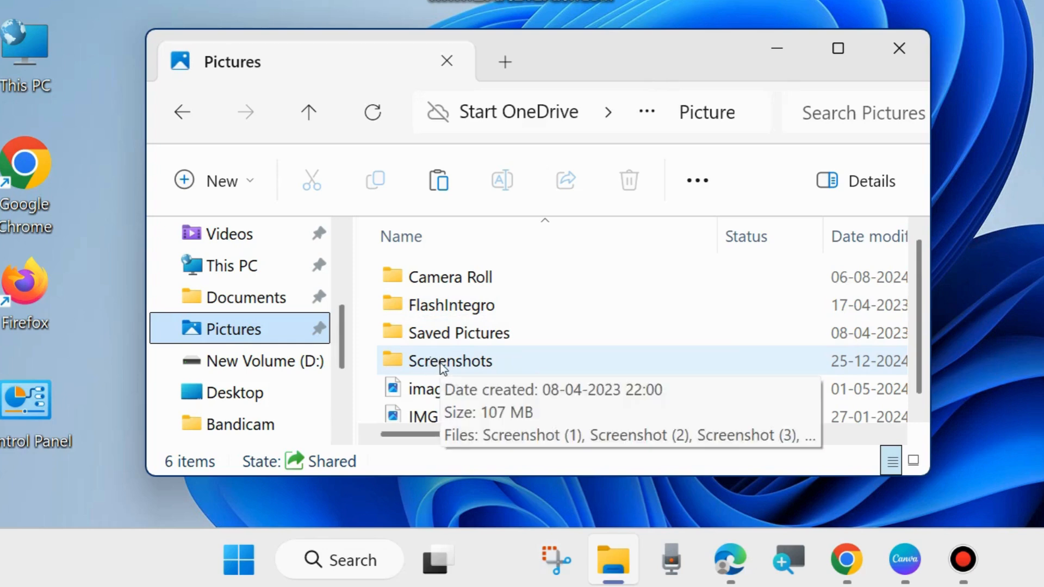
left_click(449, 361)
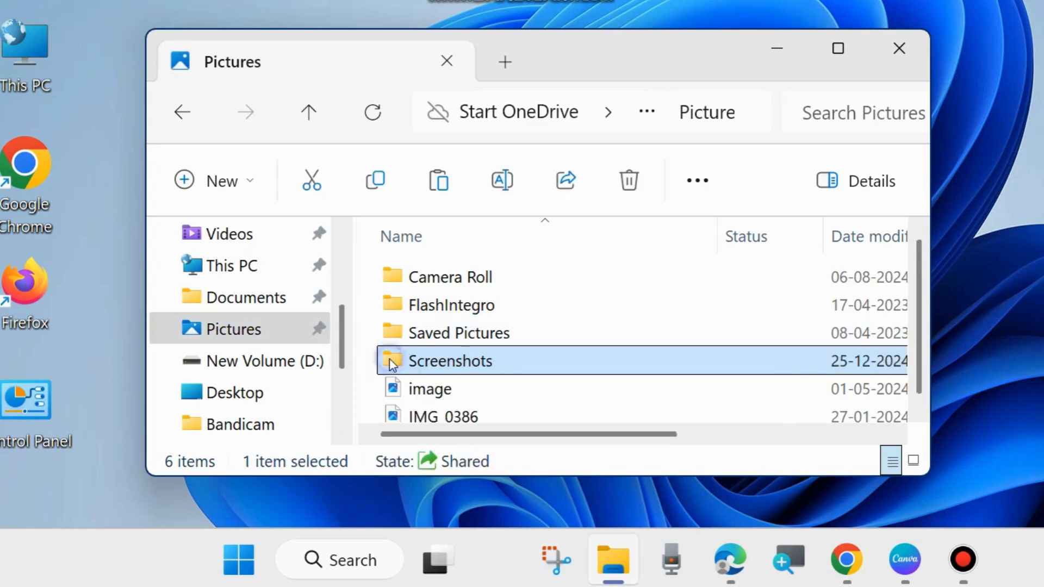
From Screenshots Properties, reach the Location settings and start Move... to relocate it
right_click(449, 360)
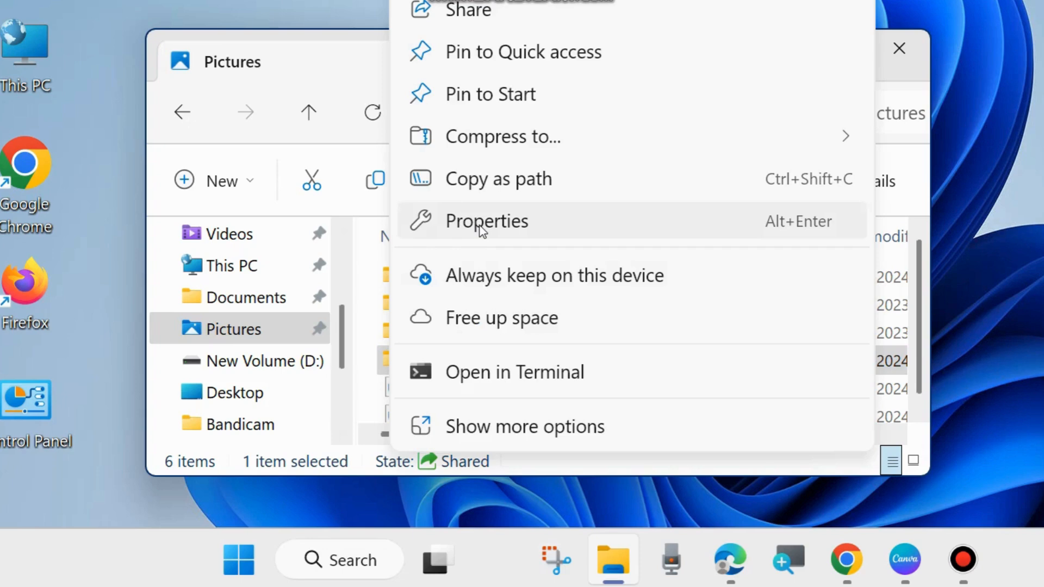
left_click(487, 220)
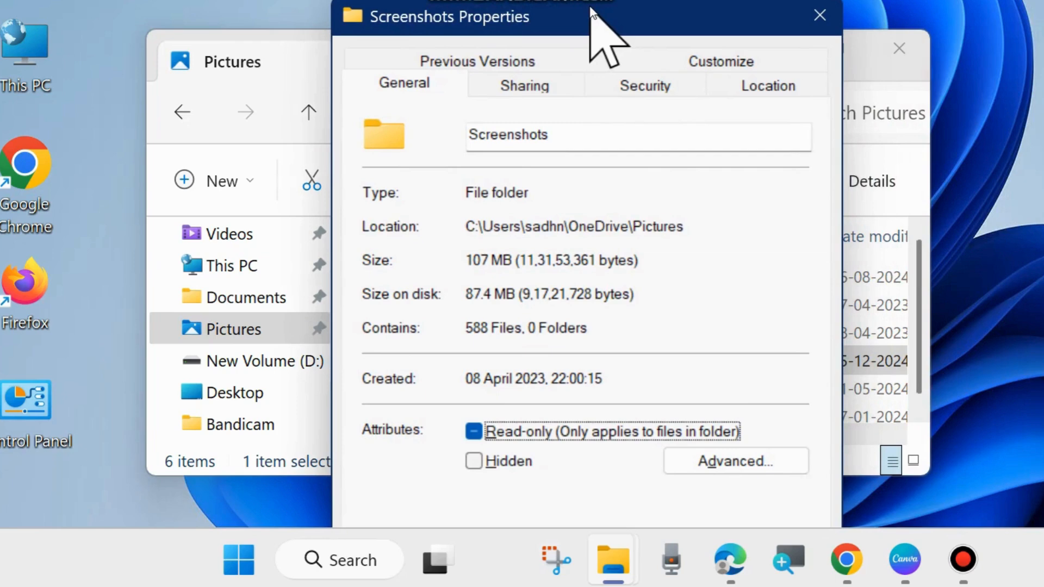
mouse_move(582, 251)
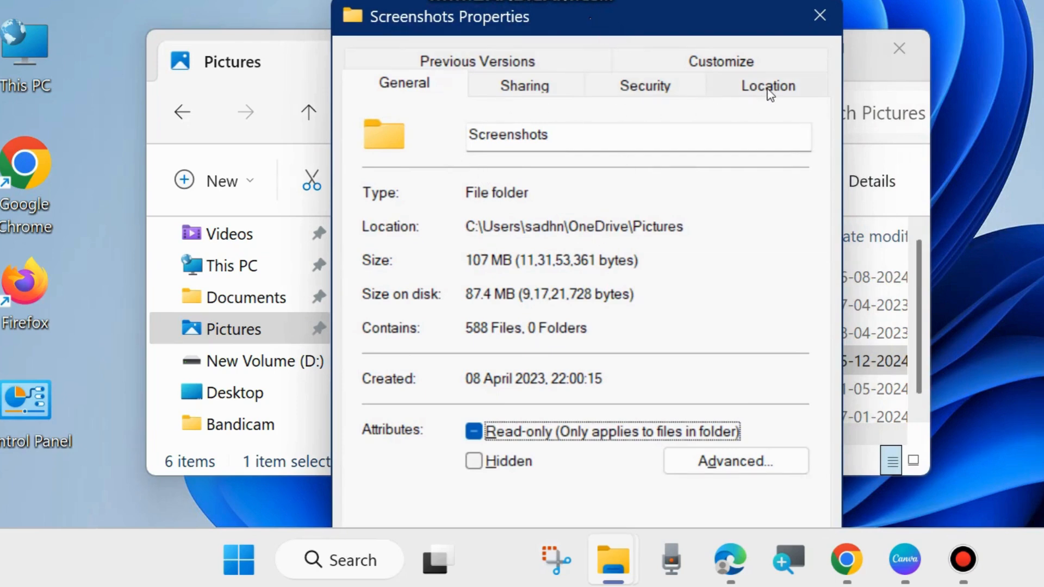
left_click(767, 84)
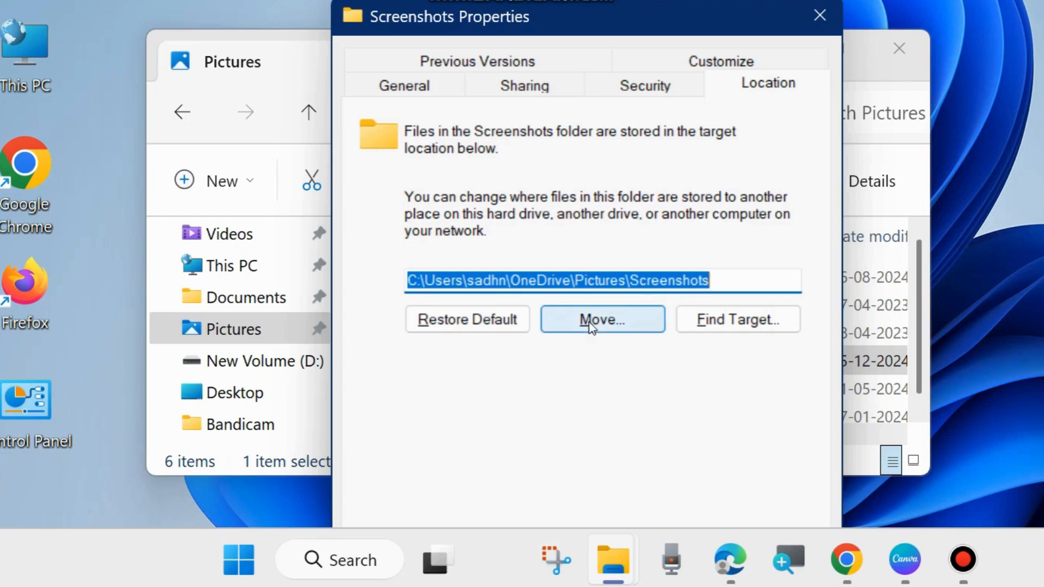
left_click(601, 319)
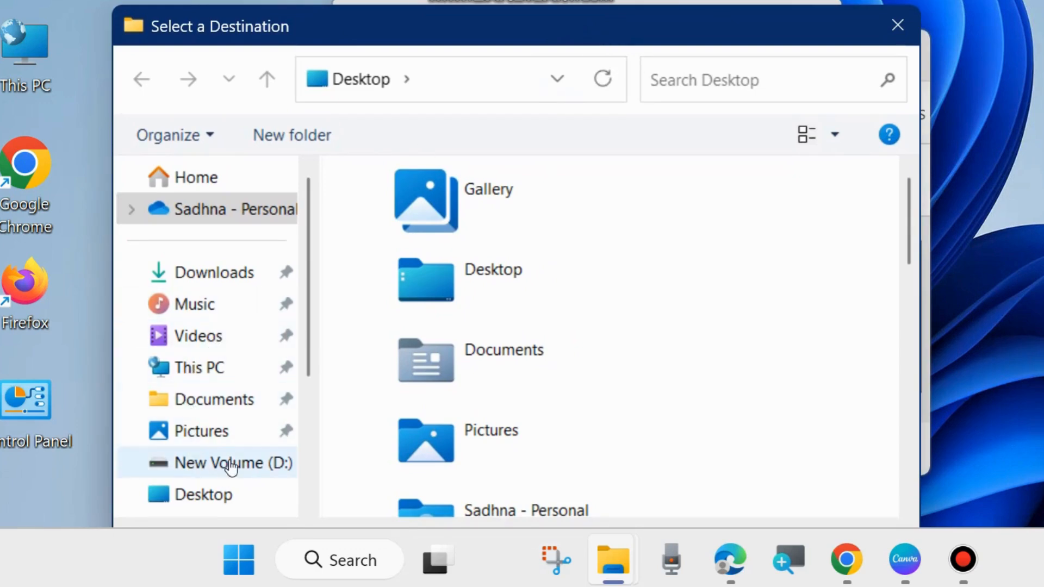
Choose New Volume (D:) as the destination in the picker
left_click(231, 463)
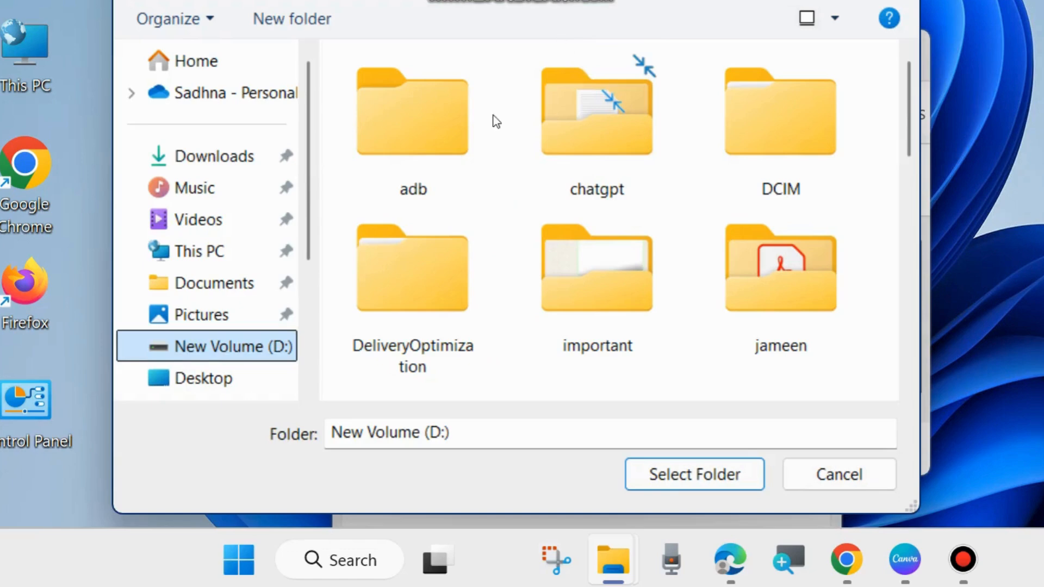
mouse_move(433, 458)
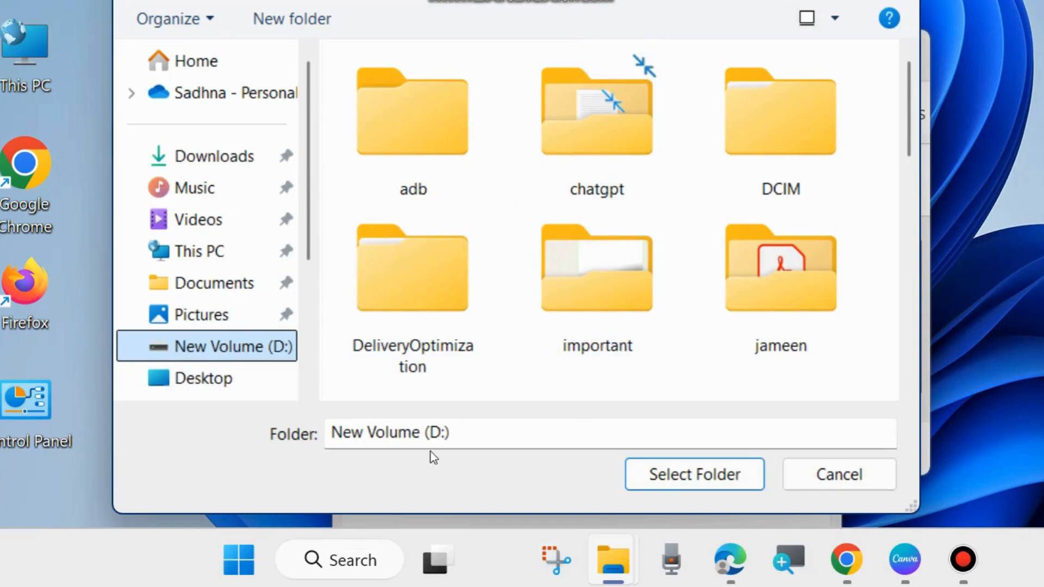
mouse_move(695, 475)
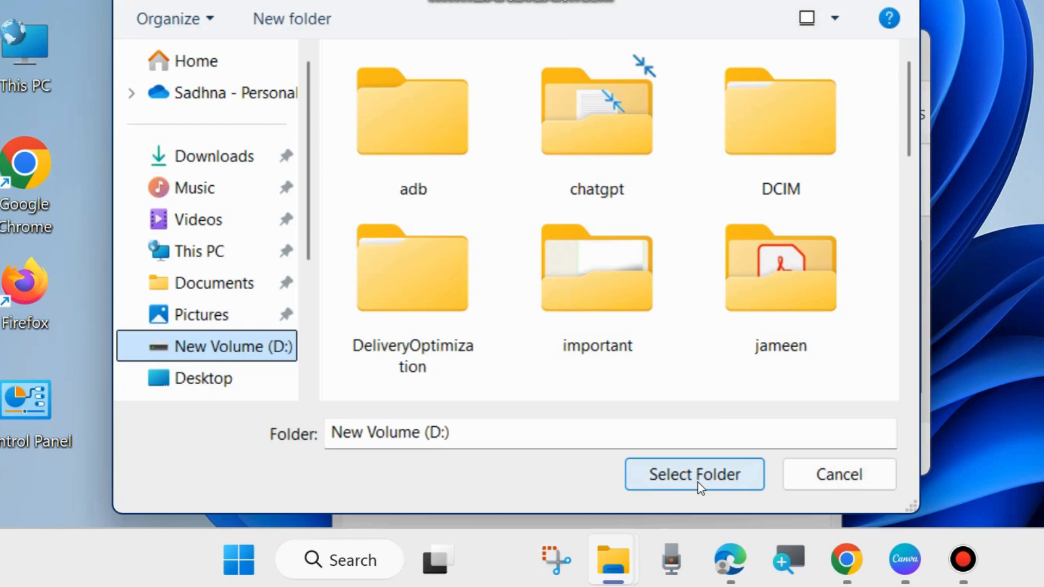
Create a new folder on drive D and name it 'screenshot'
scroll("down", 3)
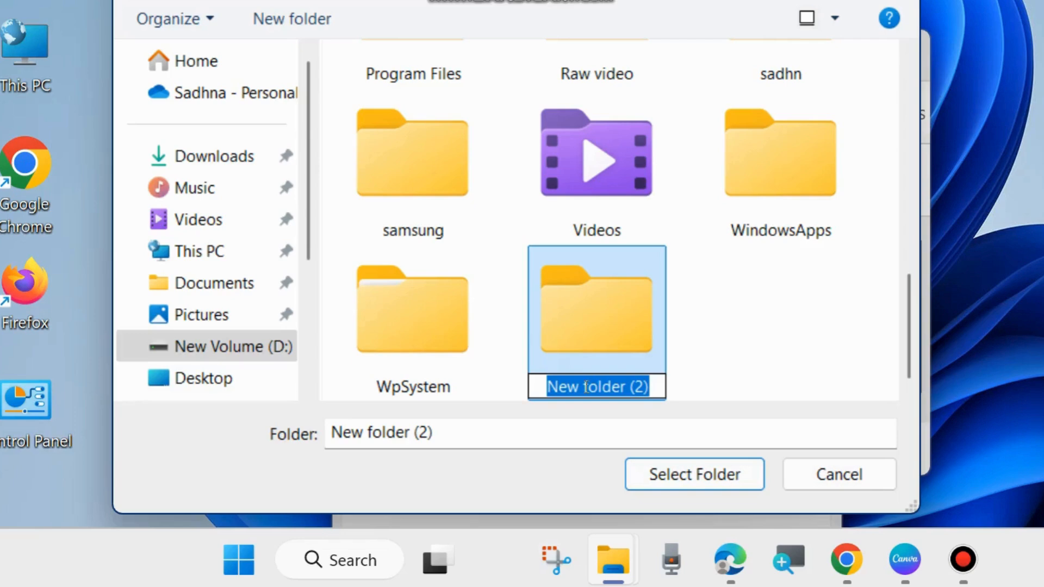
type("screenshot")
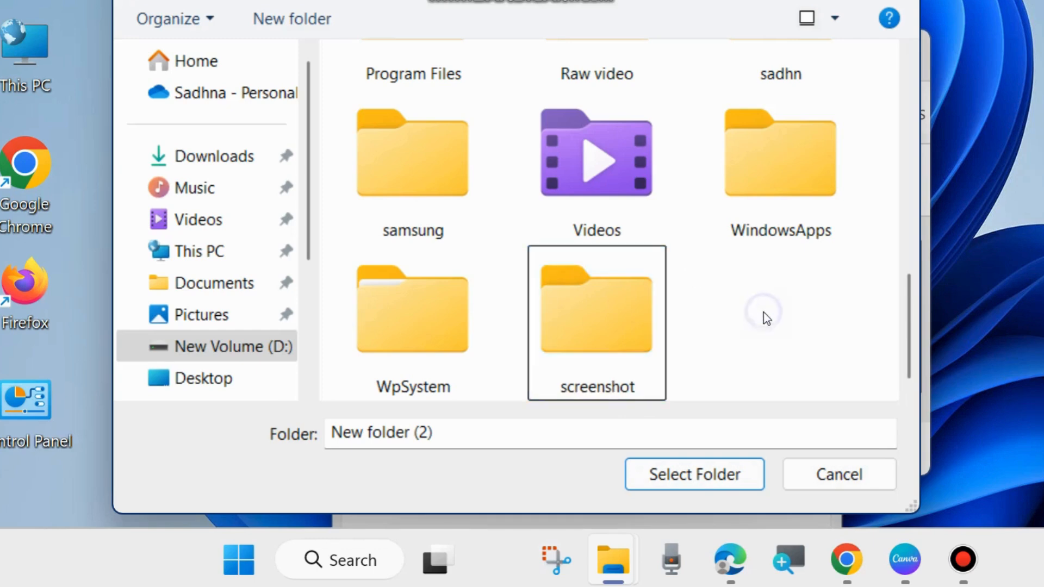
left_click(218, 346)
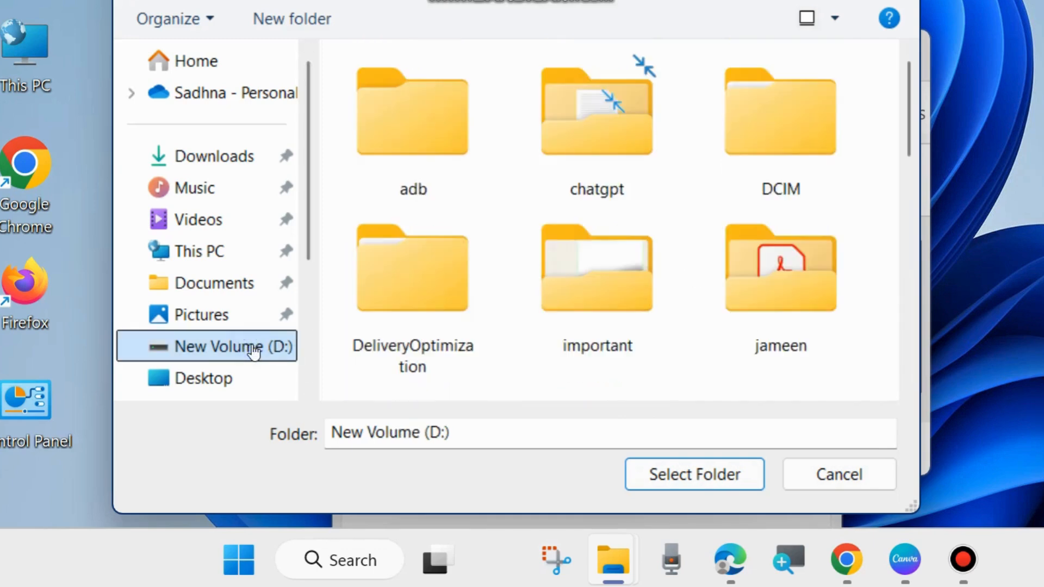
scroll("down", 3)
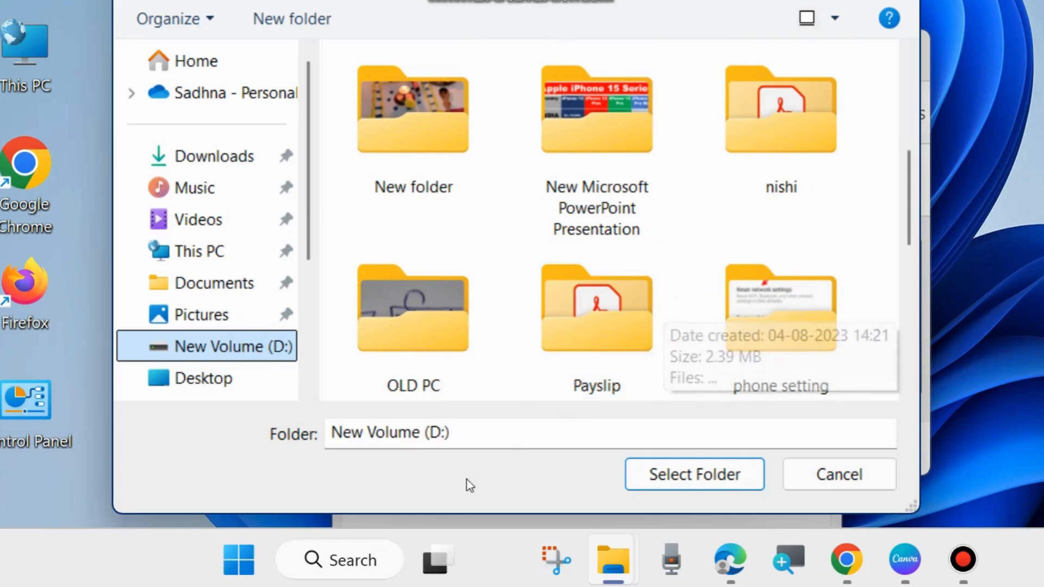
mouse_move(711, 469)
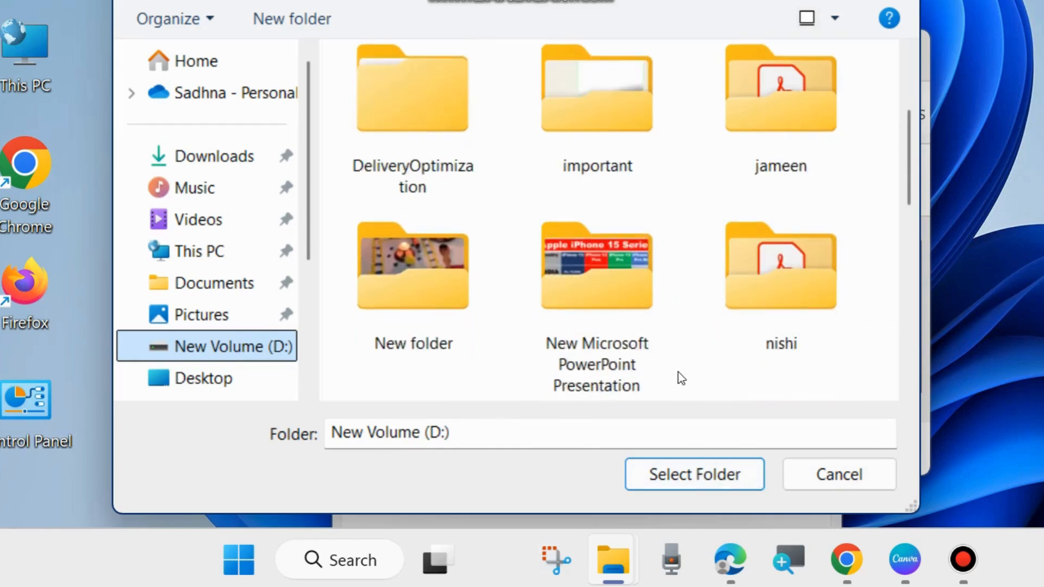
scroll("down", 3)
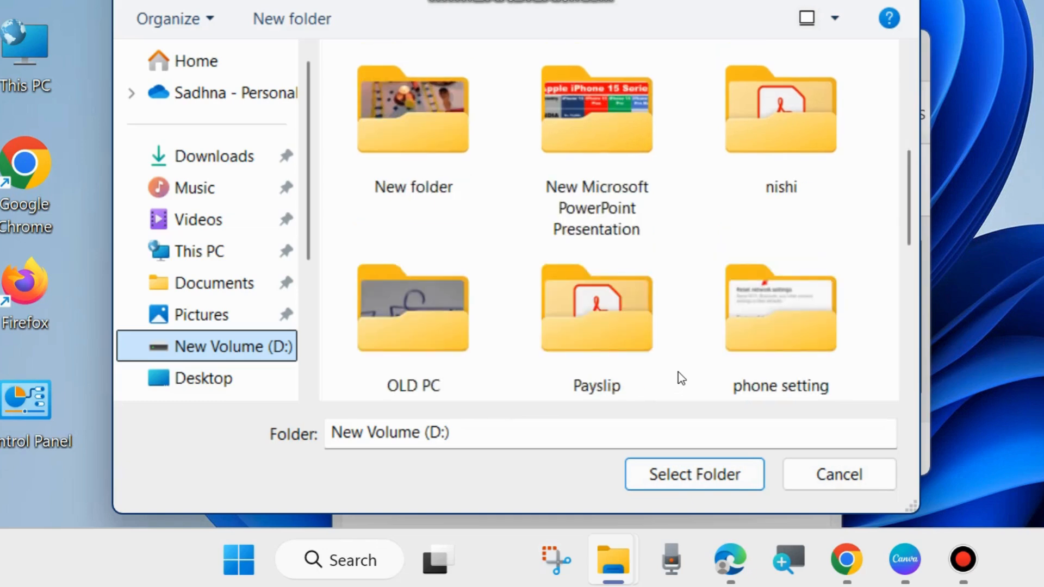
scroll("down", 3)
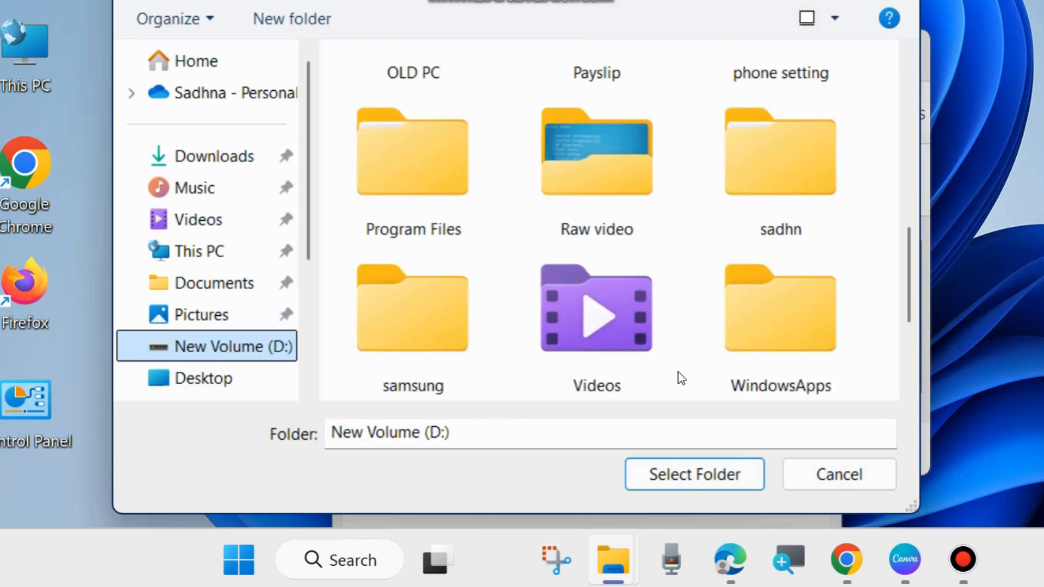